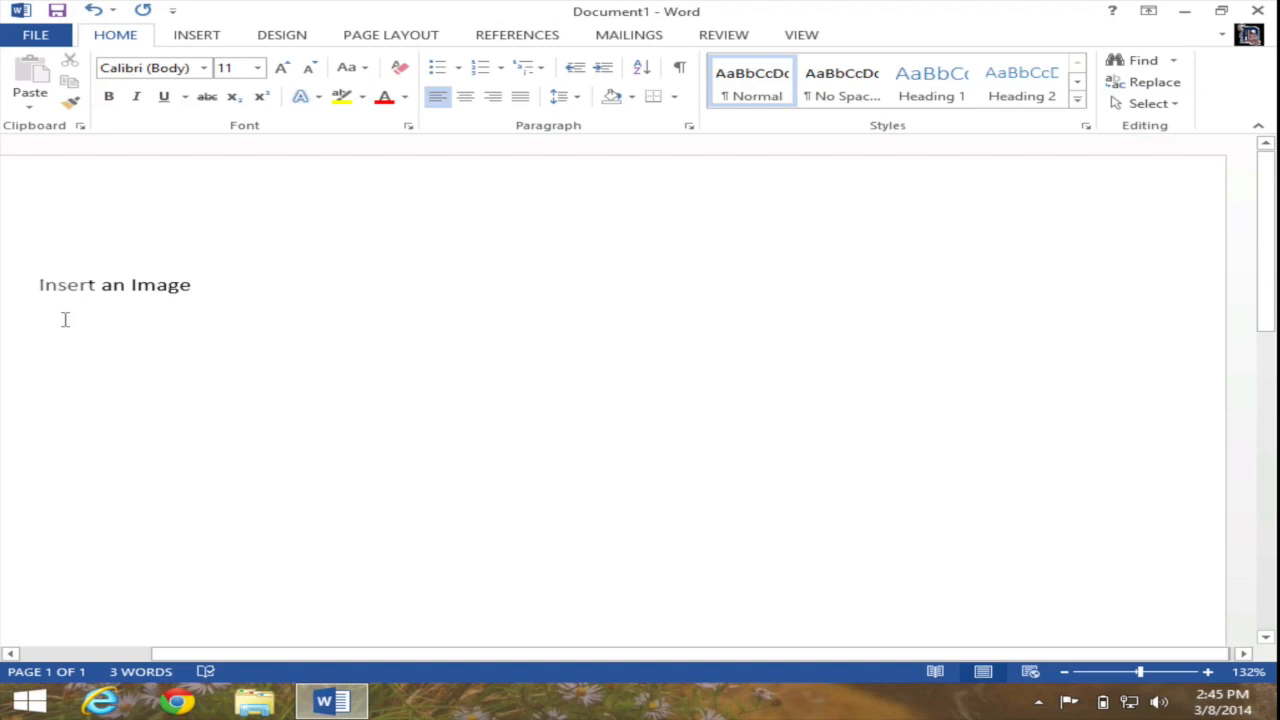
Place the cursor on the blank line under the 'Insert an Image' heading
left_click(64, 320)
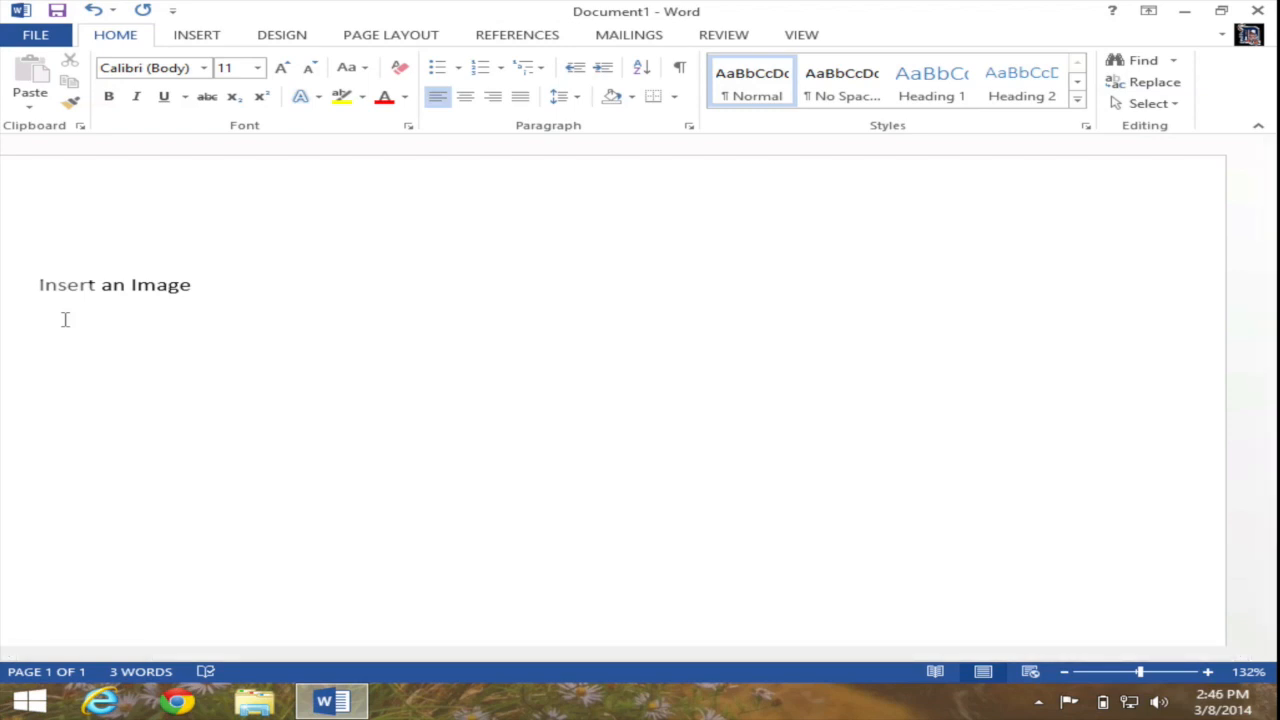
left_click(64, 320)
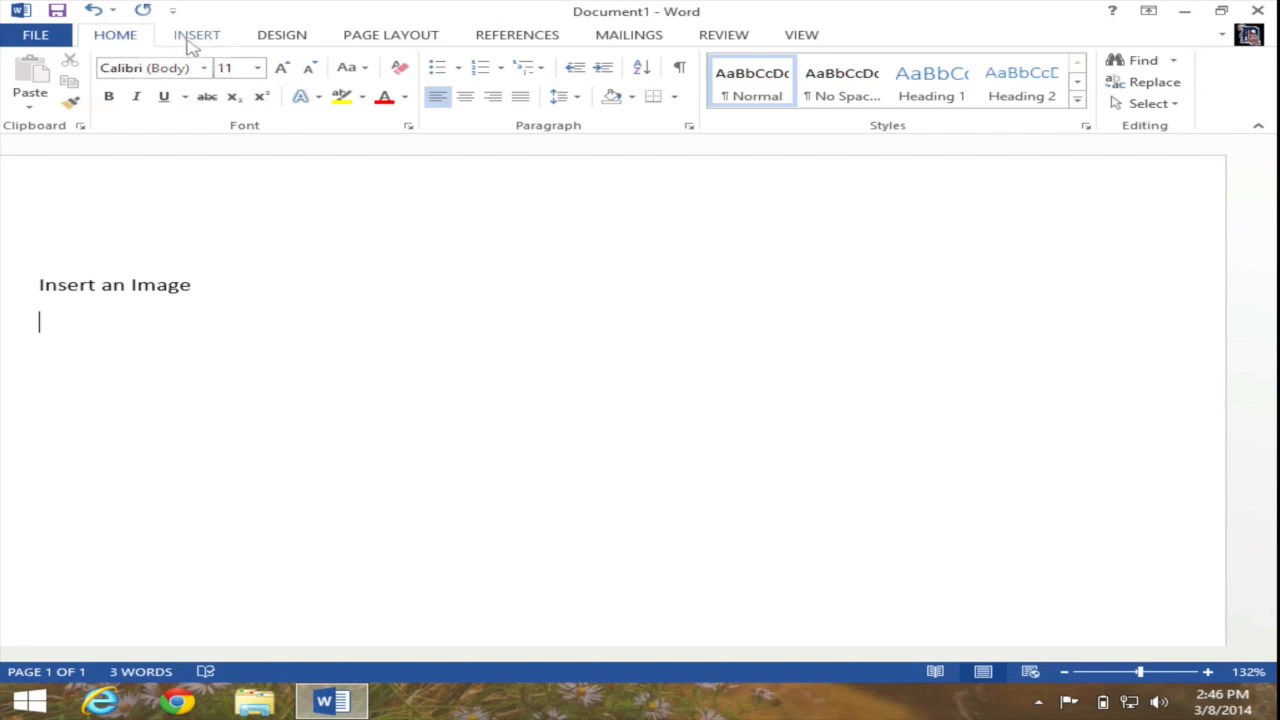
Switch the ribbon to the Insert tab's commands
left_click(196, 34)
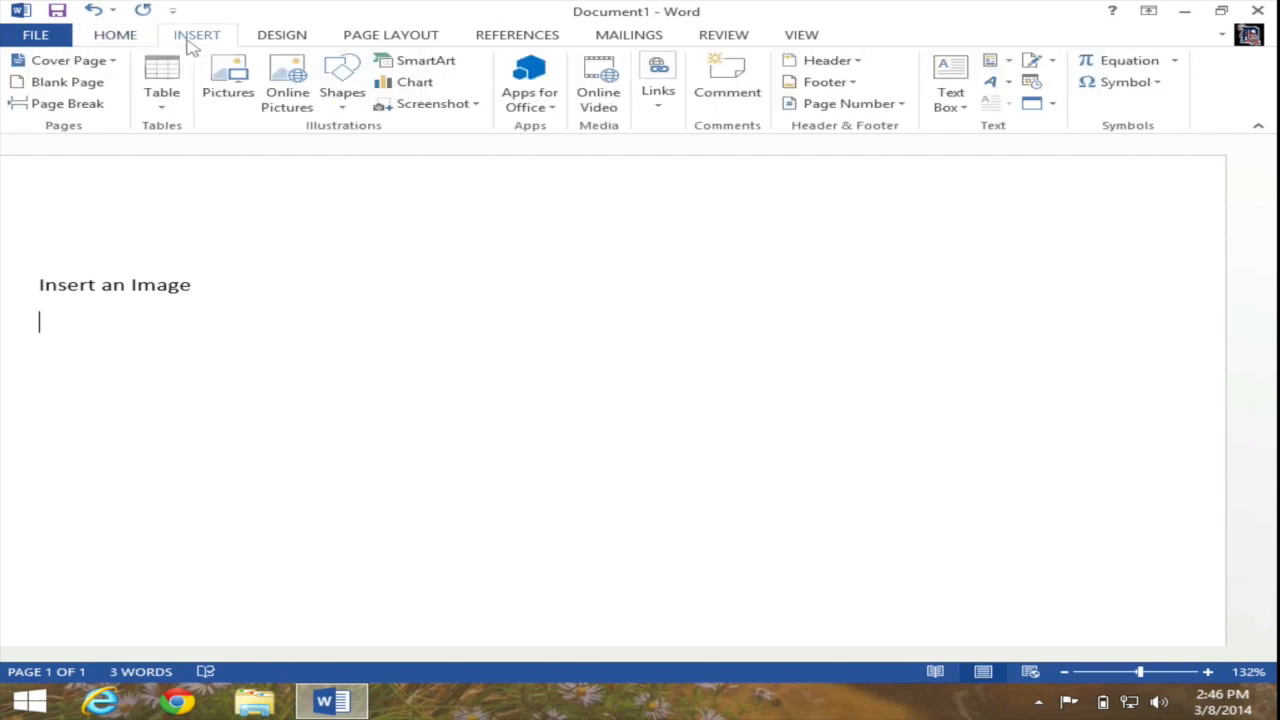
mouse_move(167, 95)
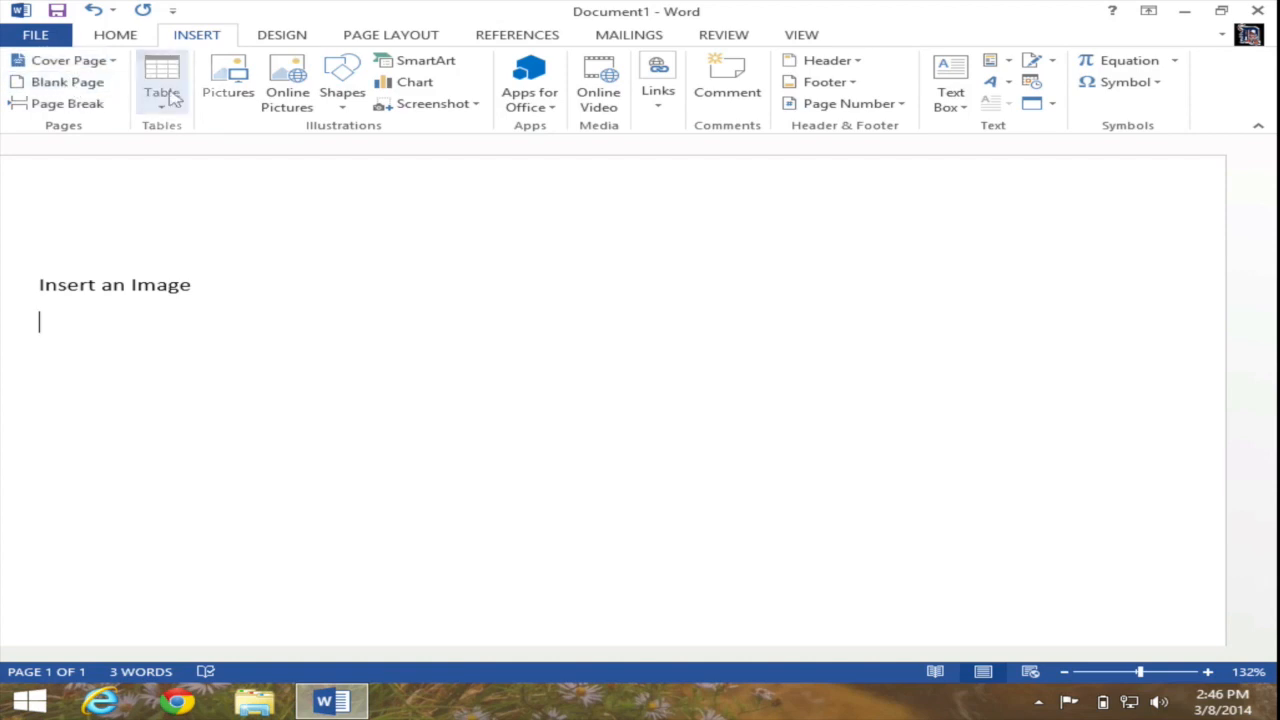
mouse_move(210, 68)
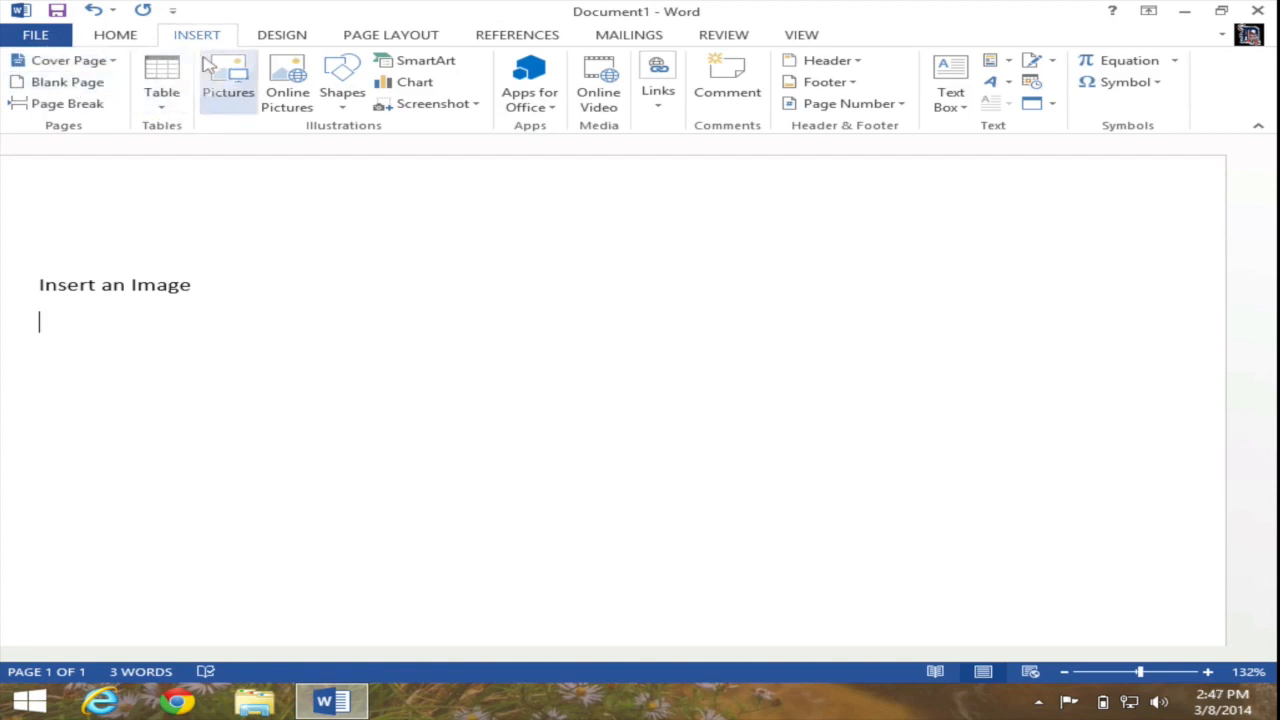
mouse_move(228, 78)
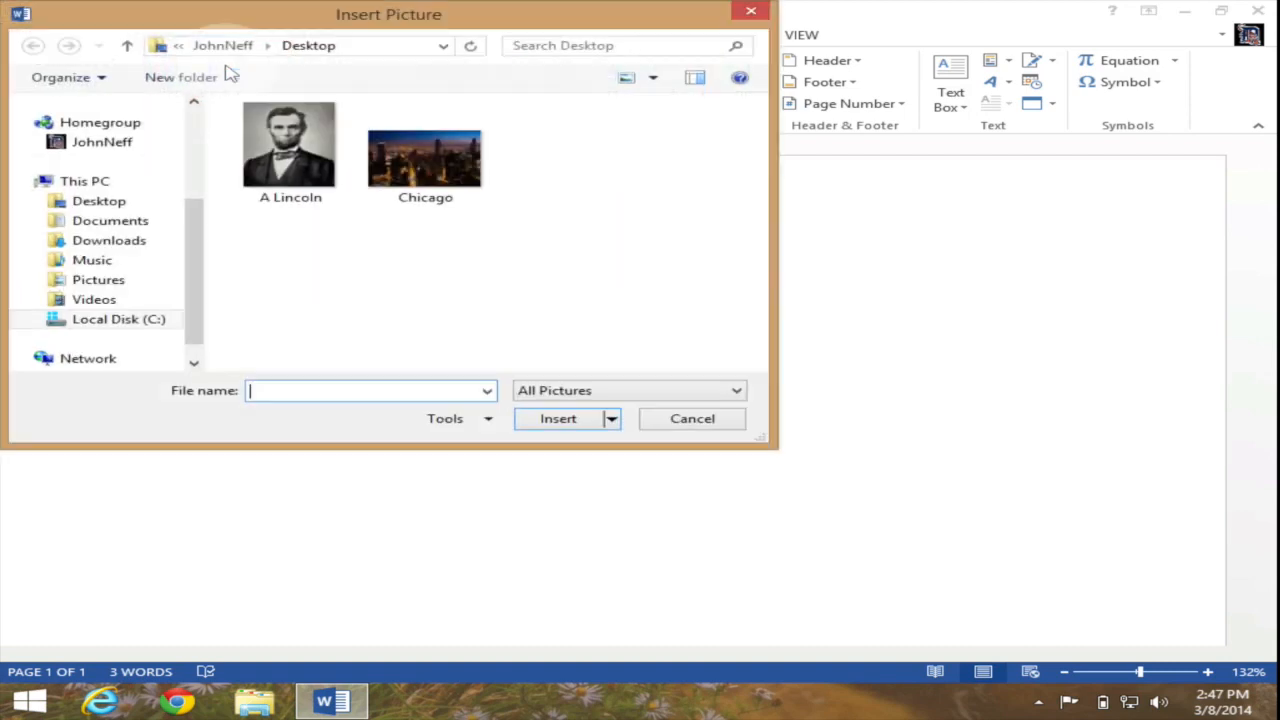
mouse_move(170, 98)
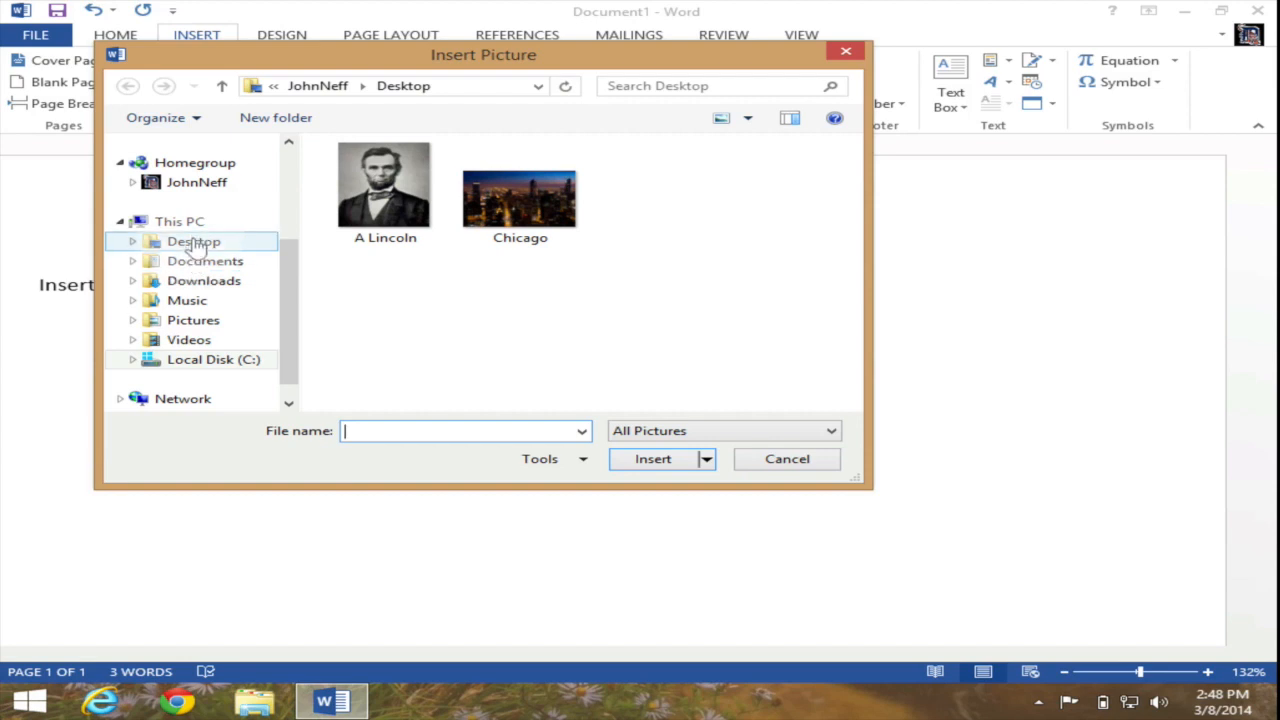
Browse the Insert Picture dialog to the Desktop folder and pick the A Lincoln thumbnail
left_click(193, 241)
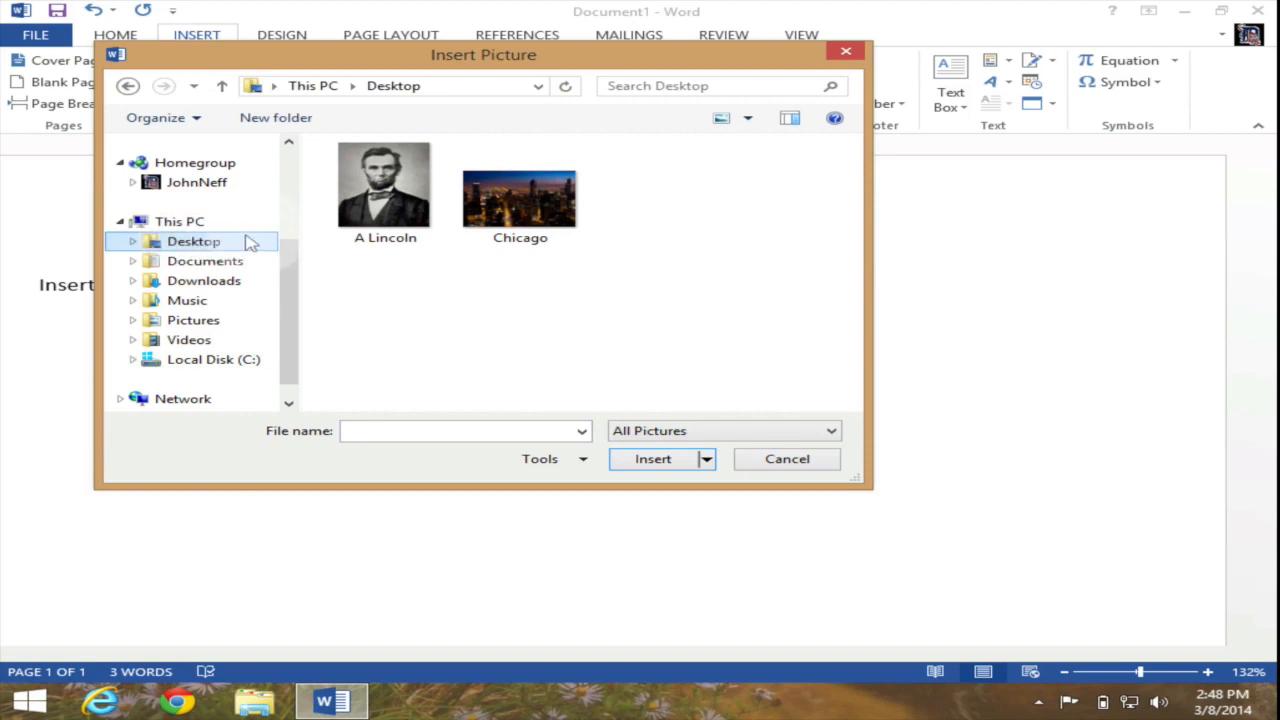
left_click(384, 190)
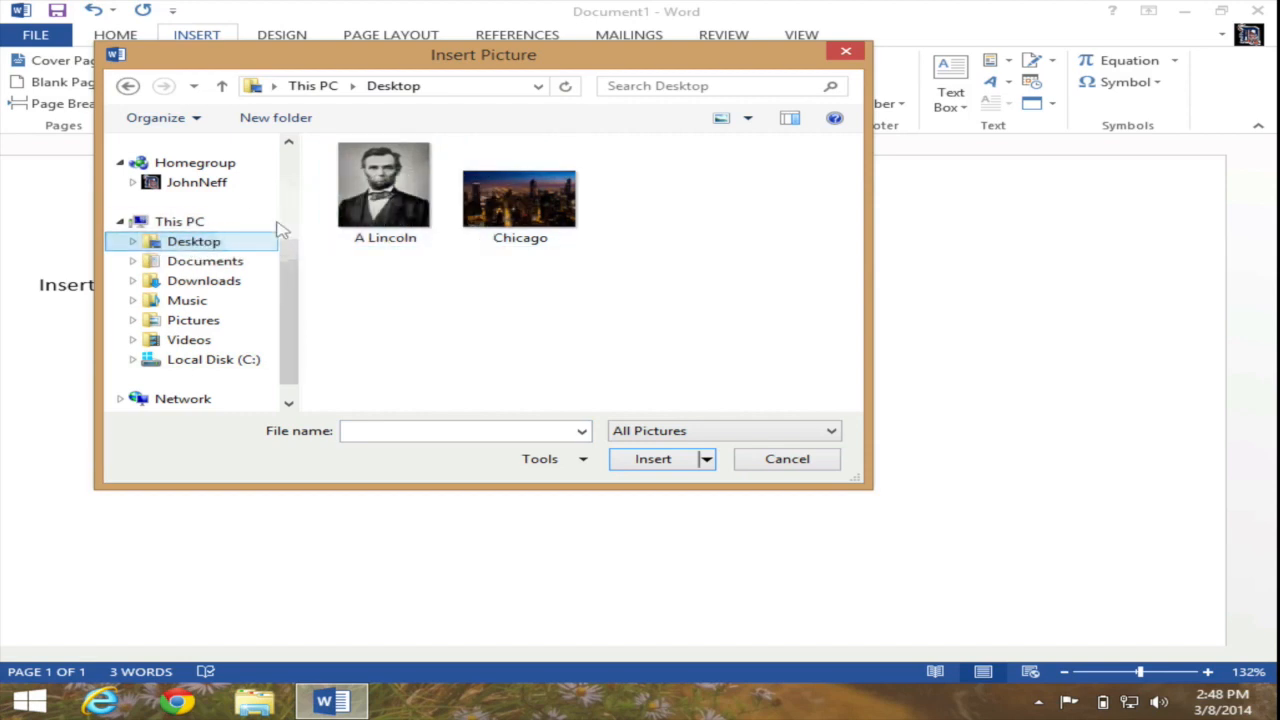
left_click(384, 185)
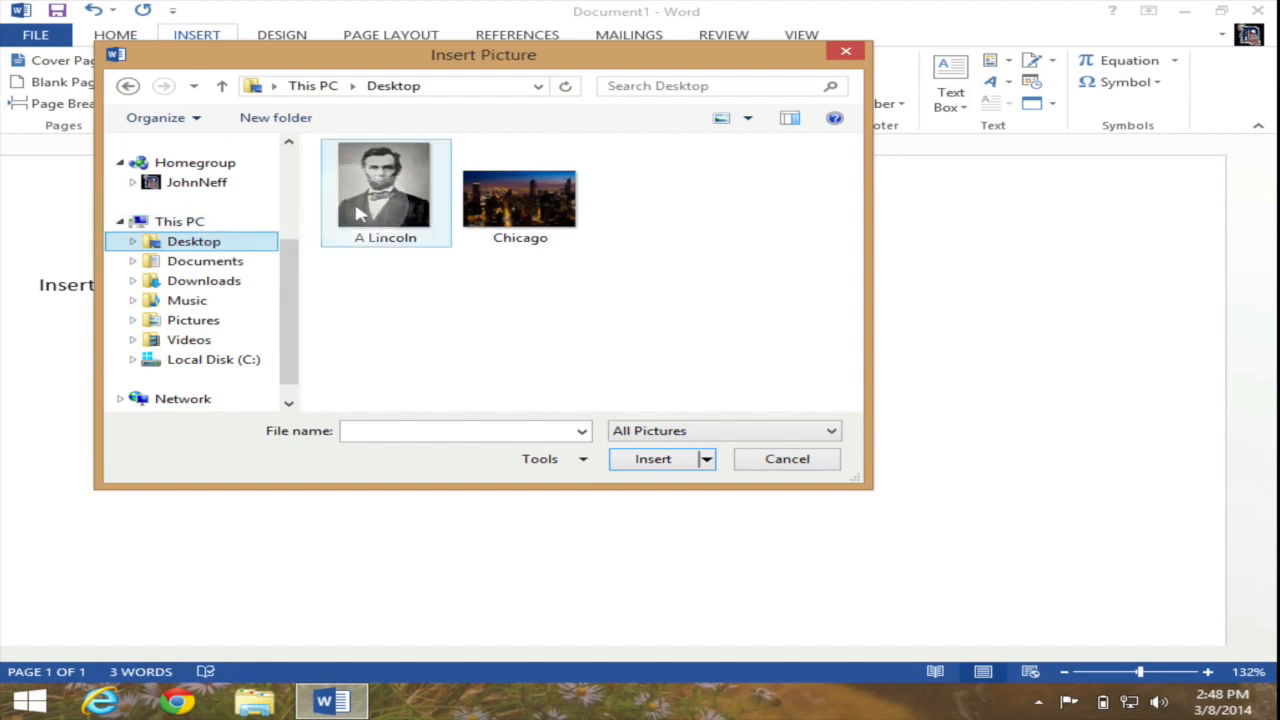
left_click(519, 190)
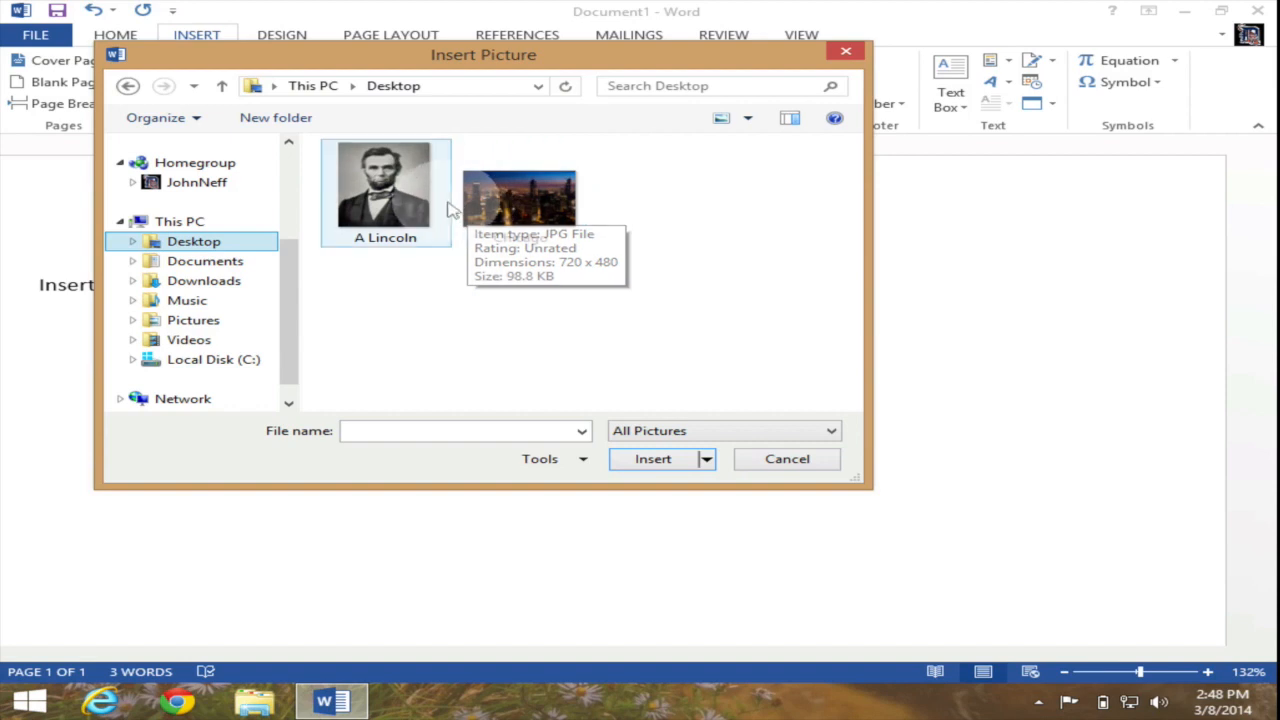
mouse_move(425, 218)
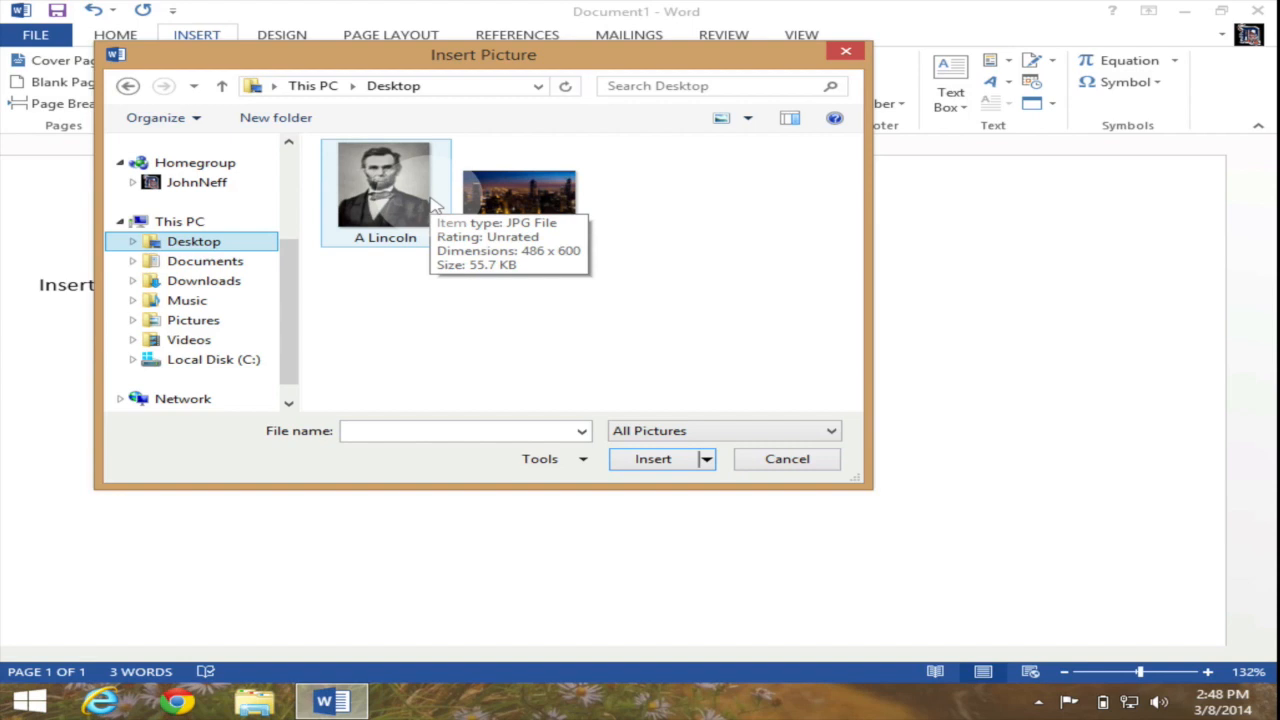
mouse_move(420, 203)
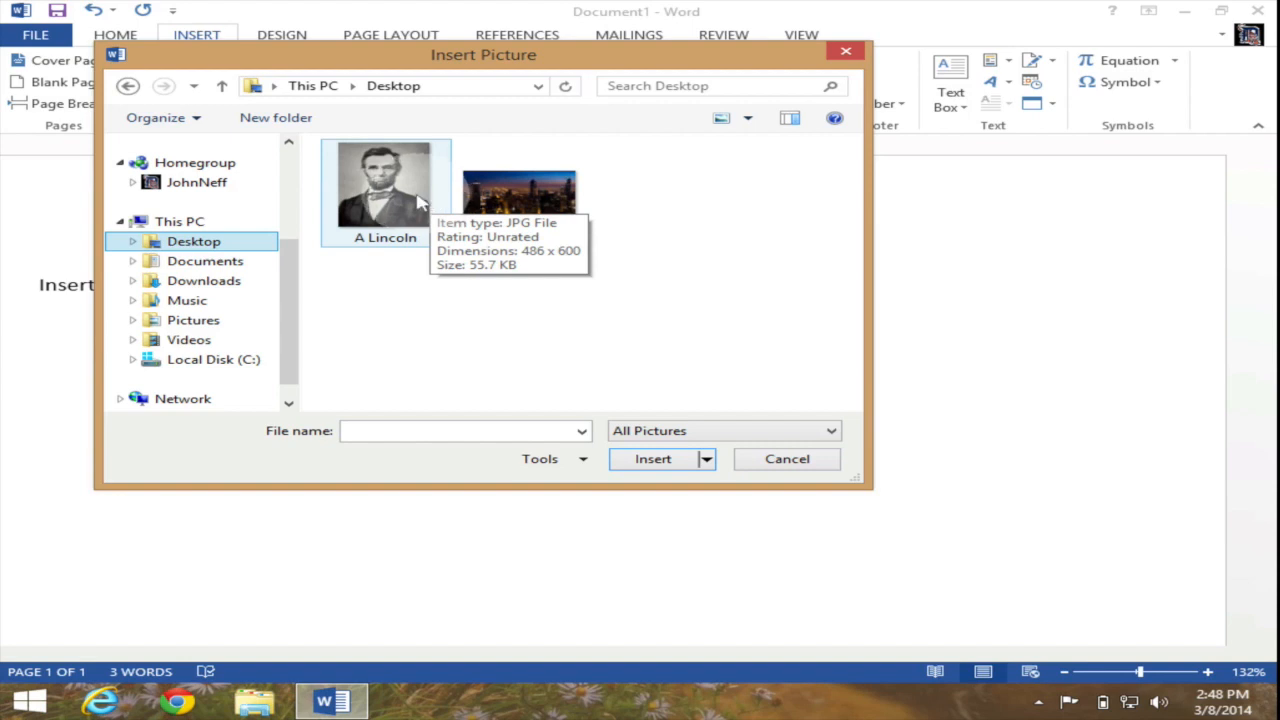
Choose the A Lincoln file and insert it below the heading
left_click(385, 190)
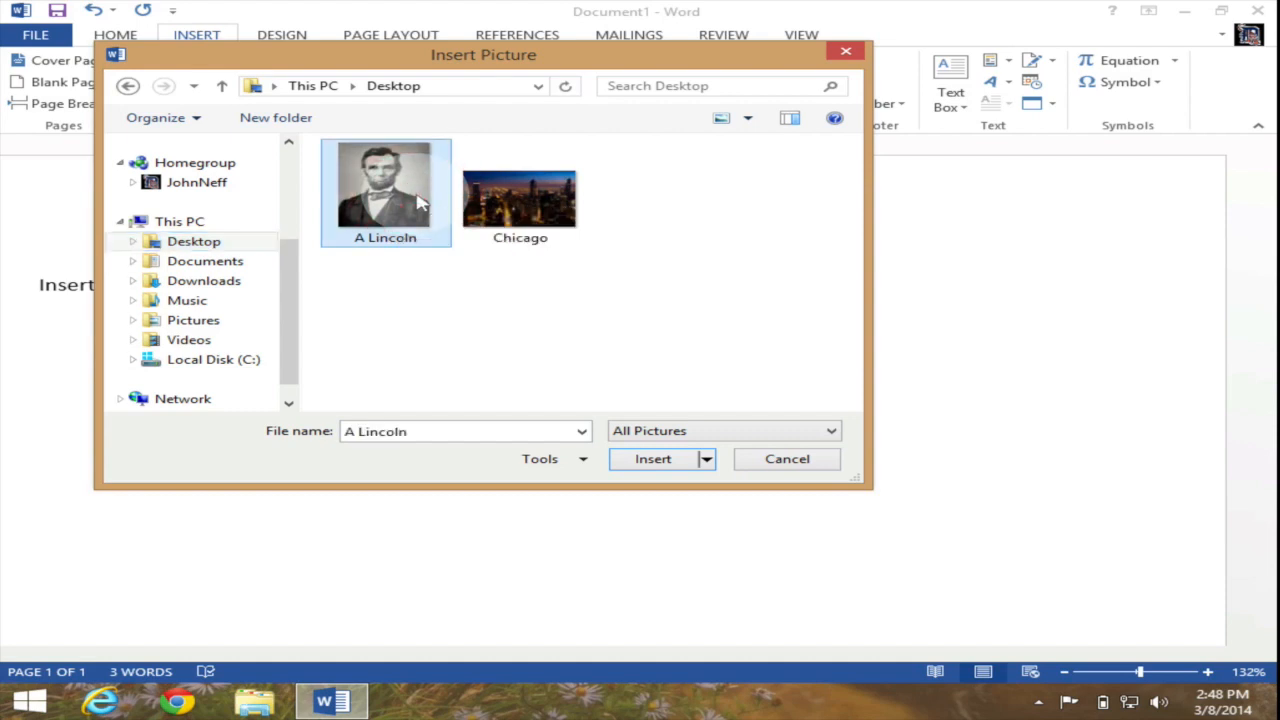
mouse_move(385, 185)
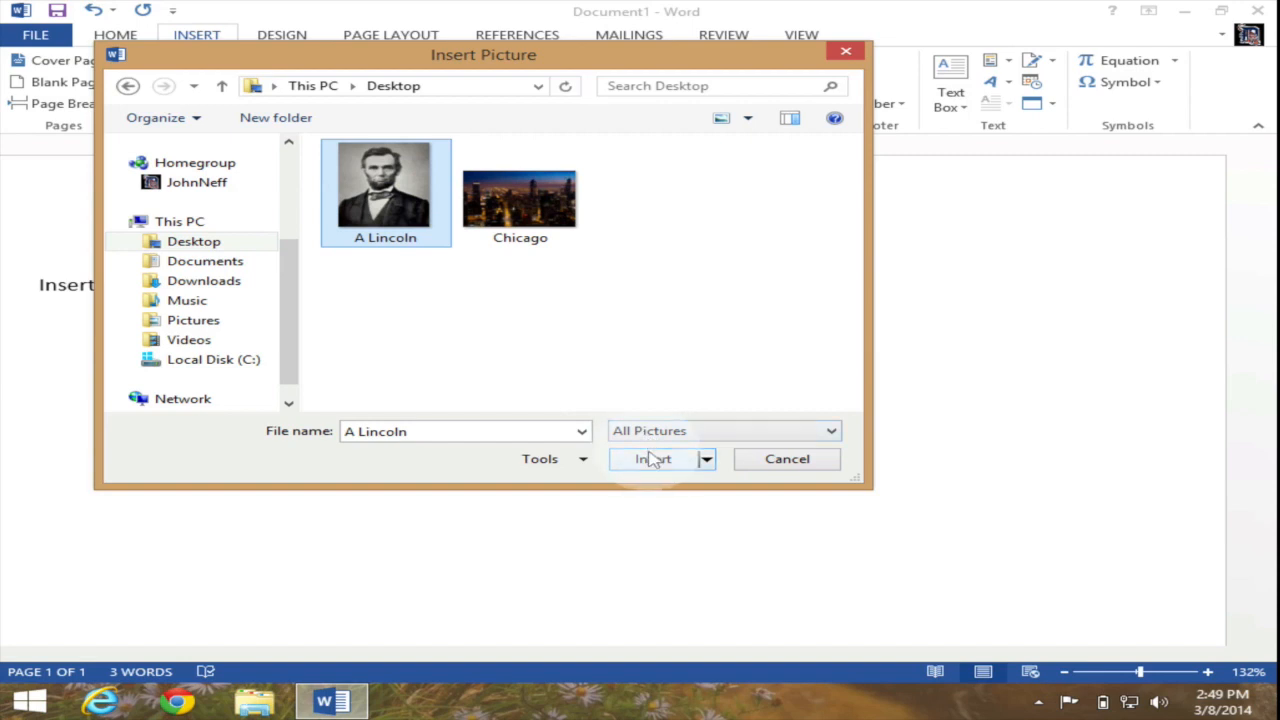
mouse_move(653, 463)
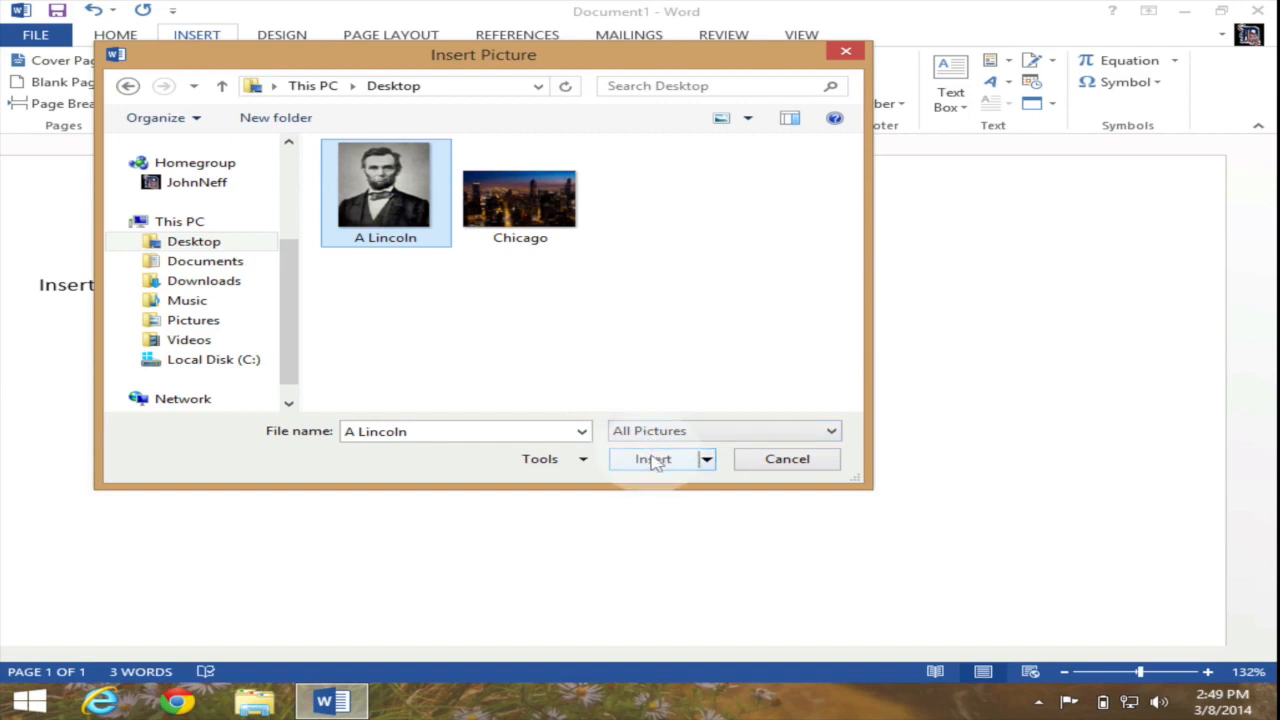
left_click(651, 459)
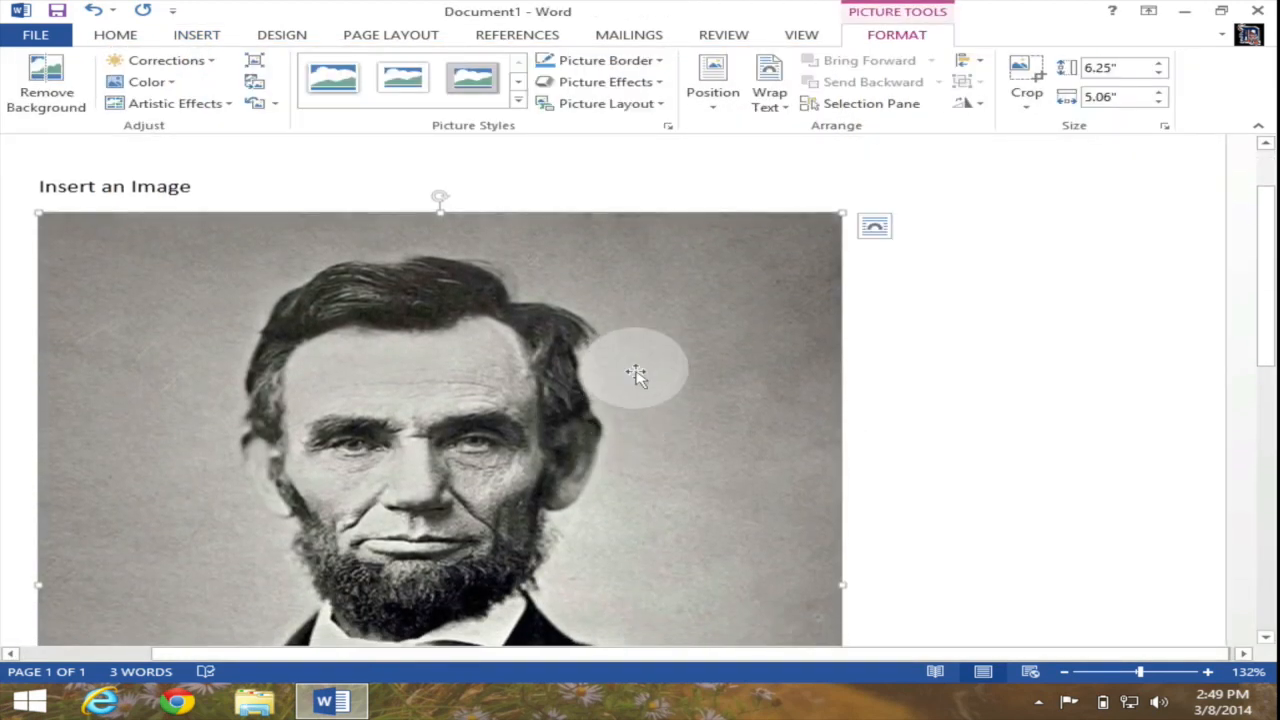
scroll("down", 3)
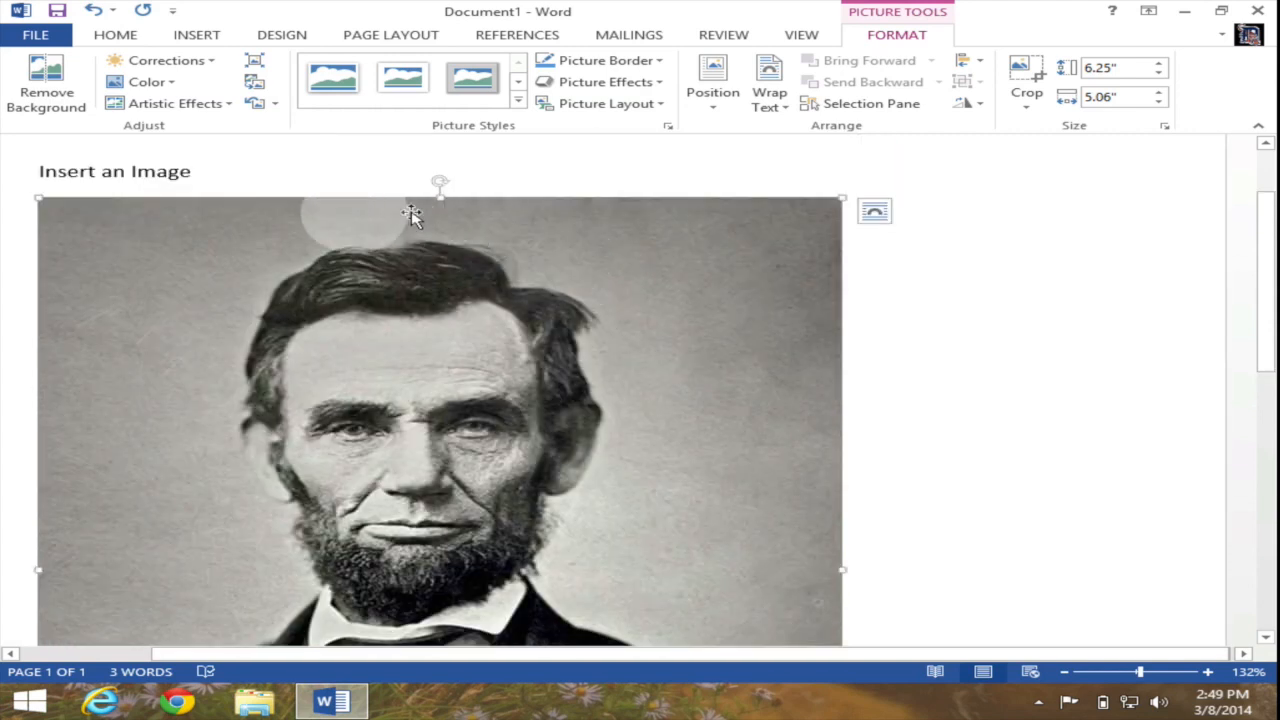
mouse_move(45, 222)
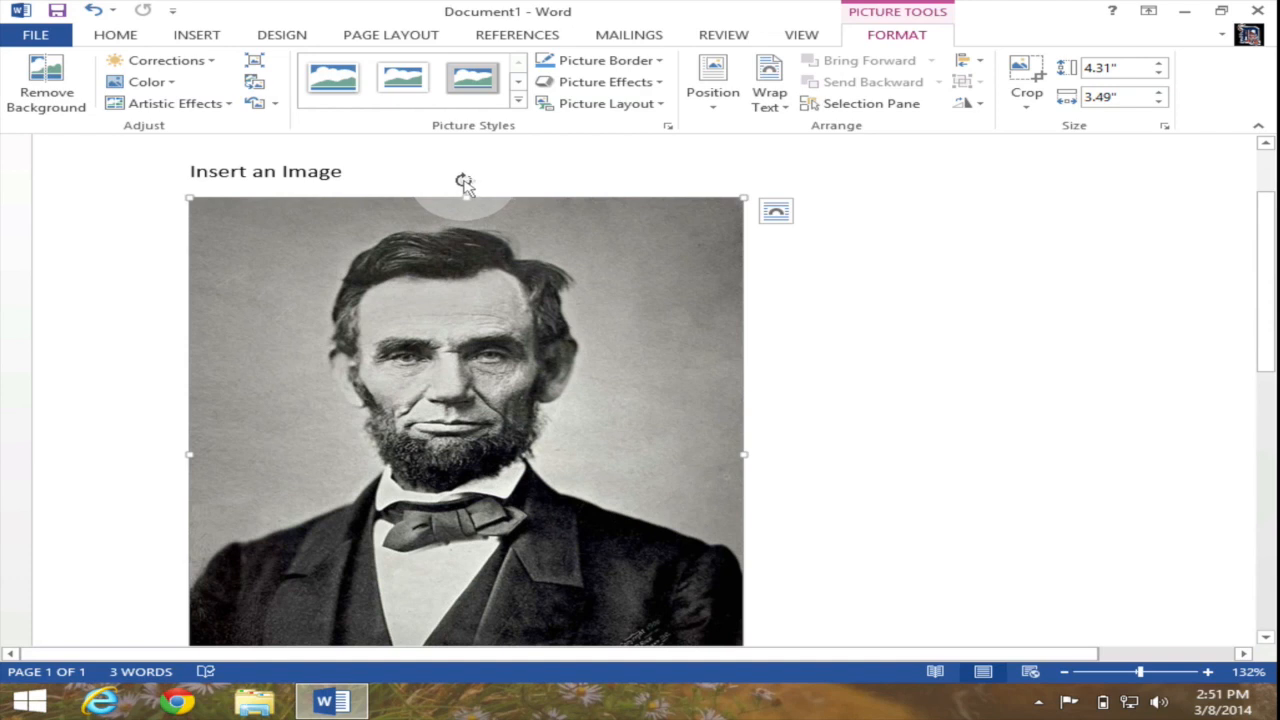
left_click_drag(465, 185, 503, 196)
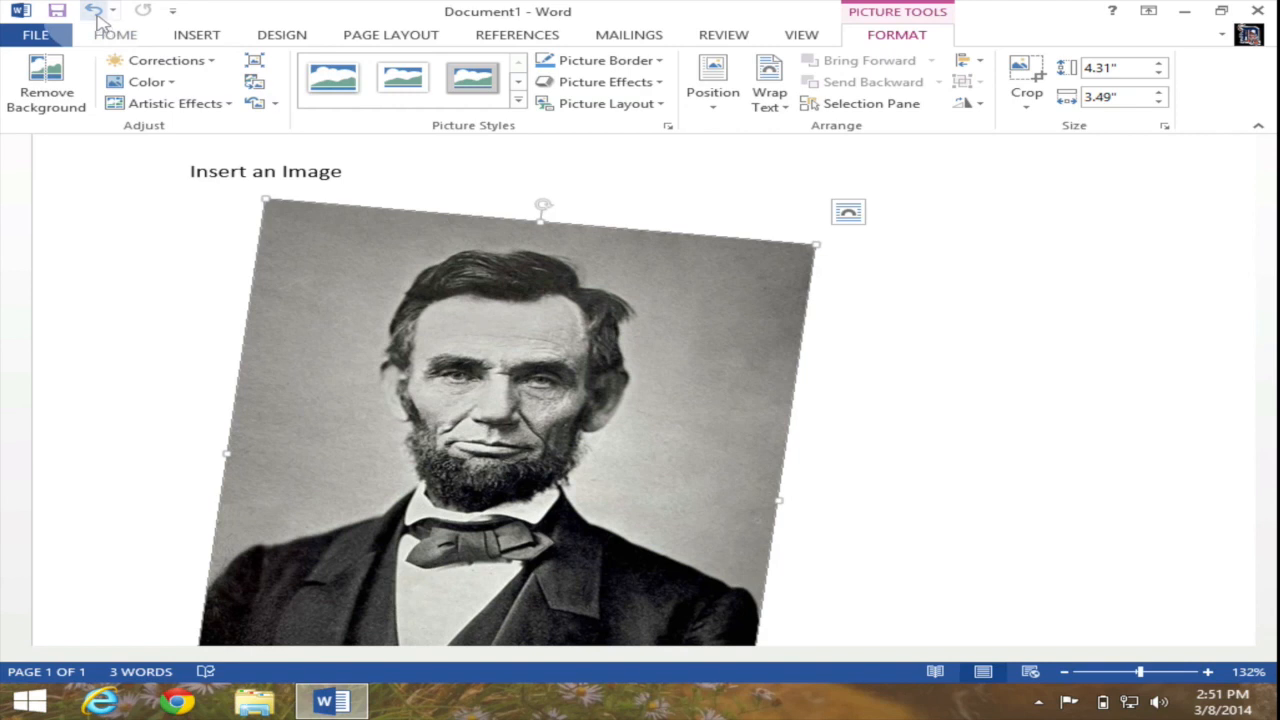
mouse_move(94, 10)
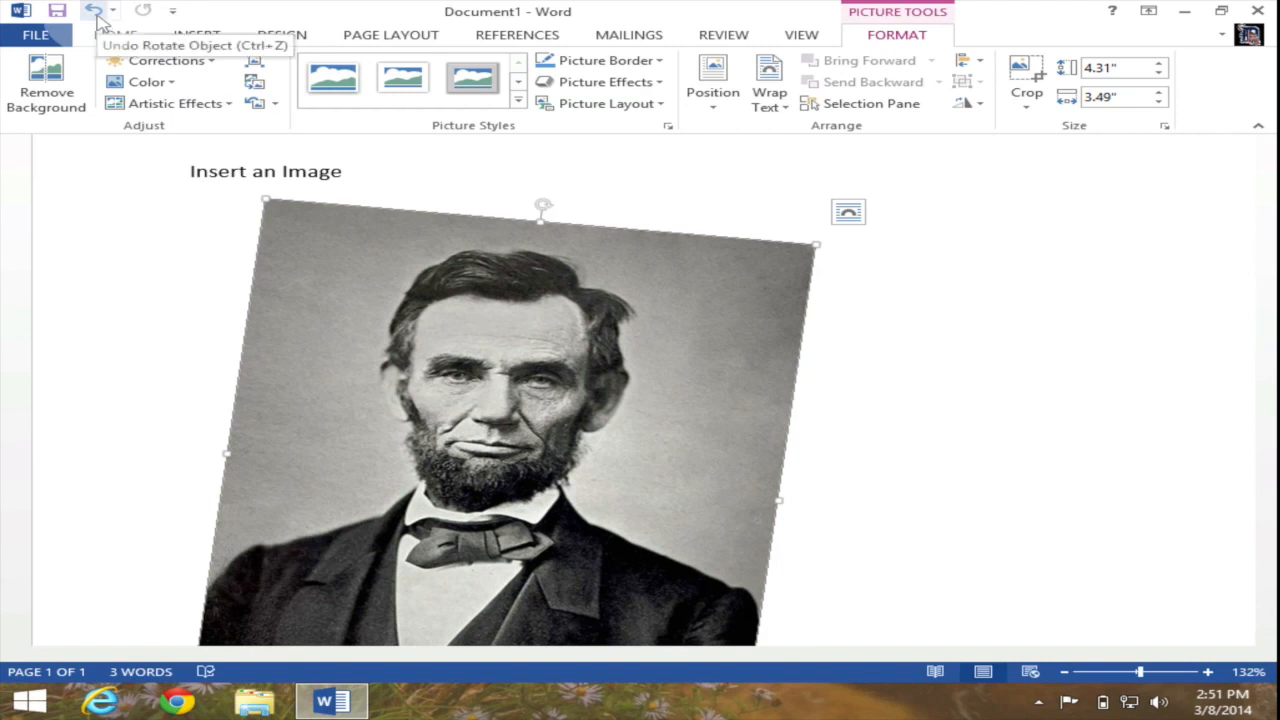
left_click(94, 15)
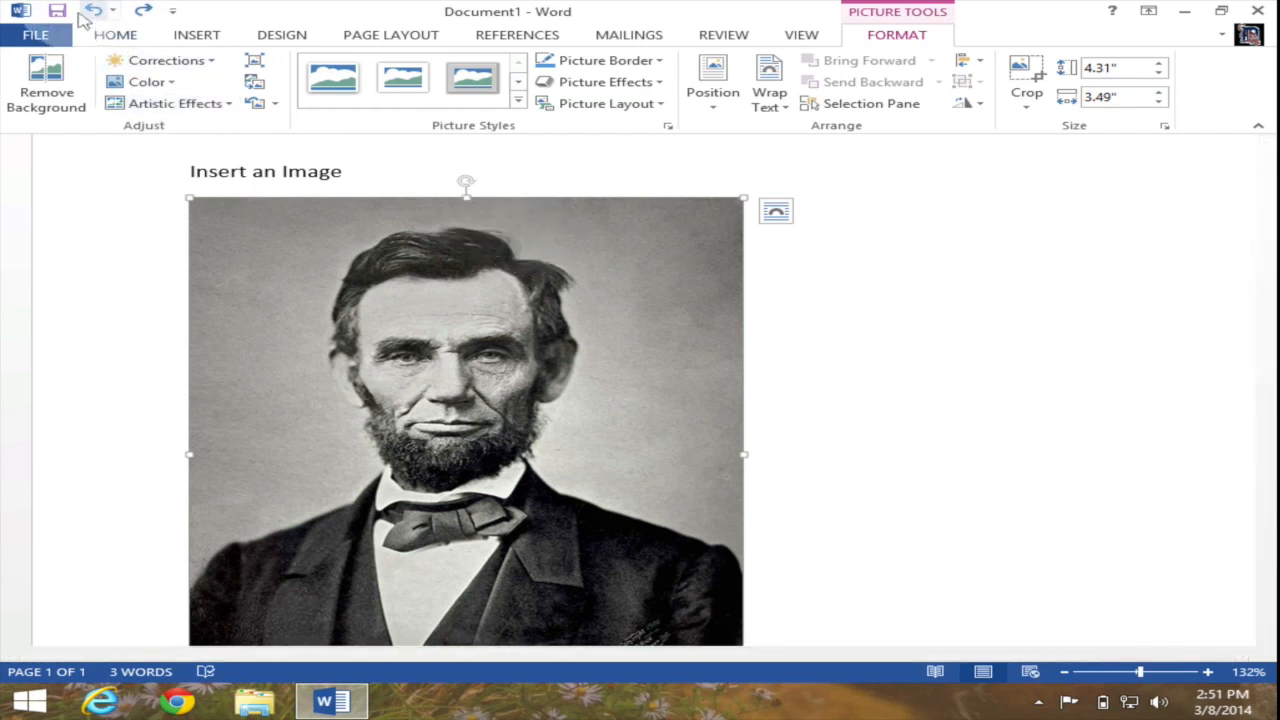
mouse_move(97, 14)
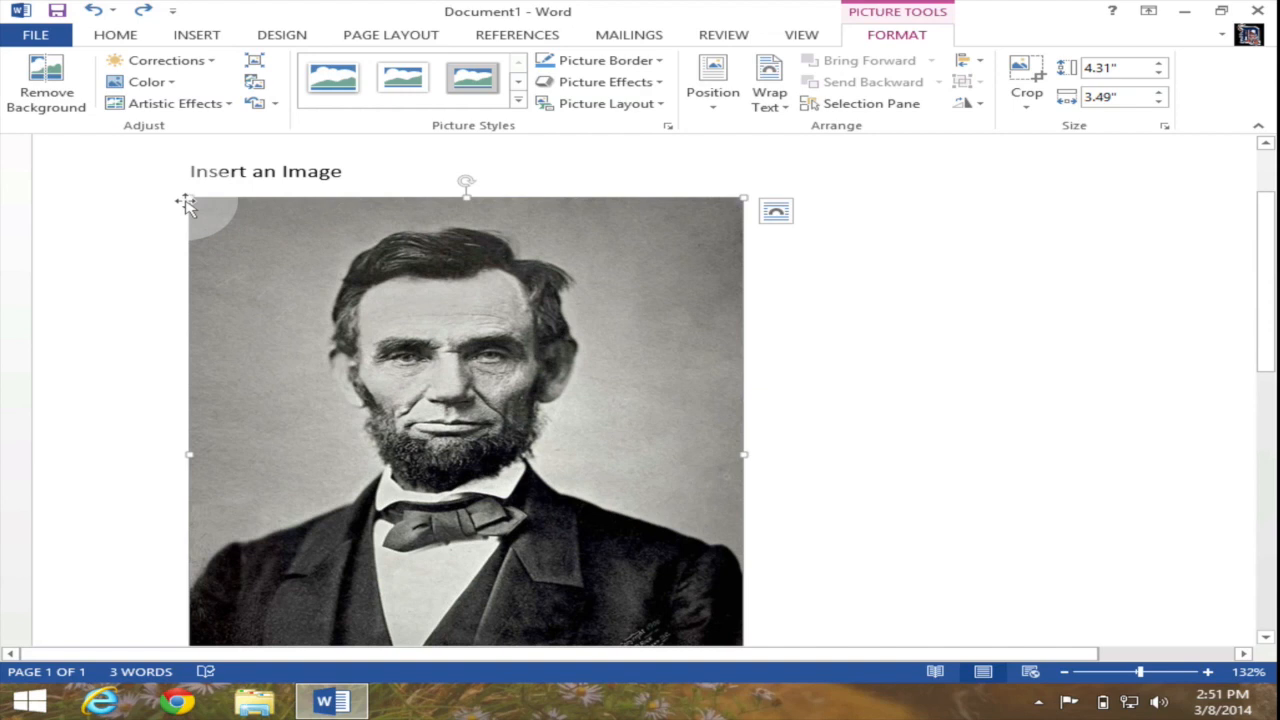
mouse_move(185, 210)
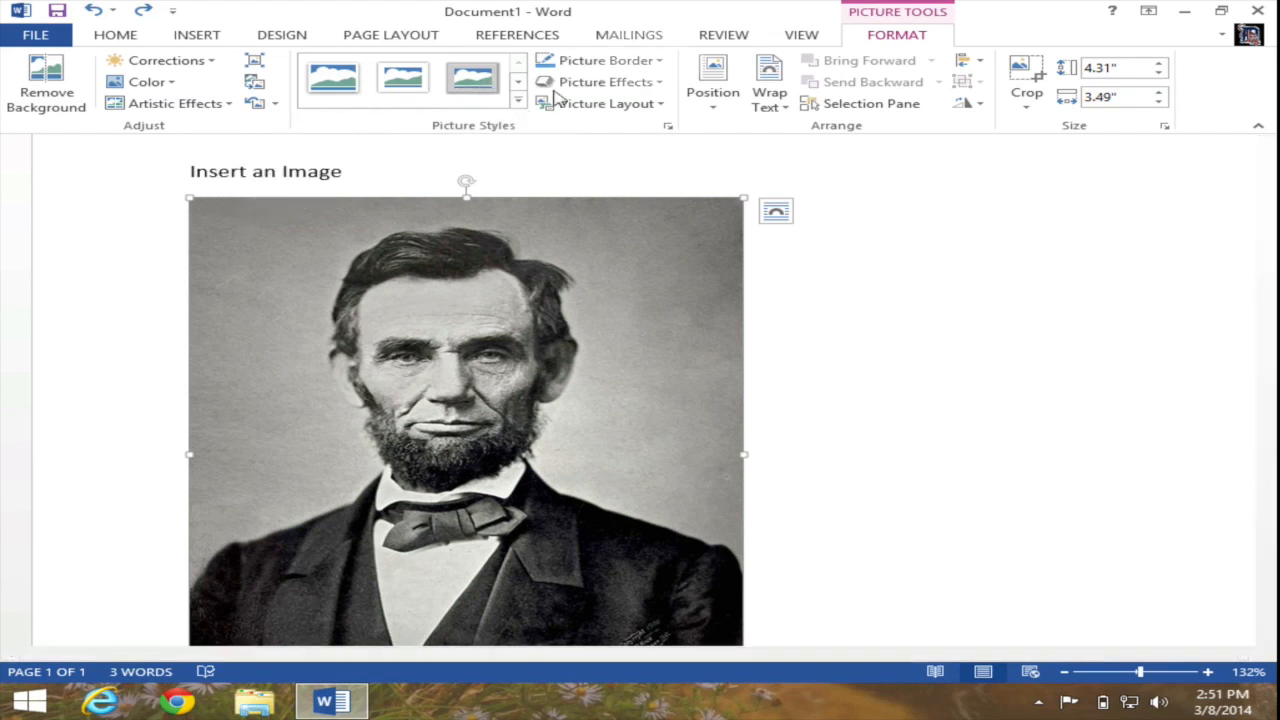
mouse_move(820, 35)
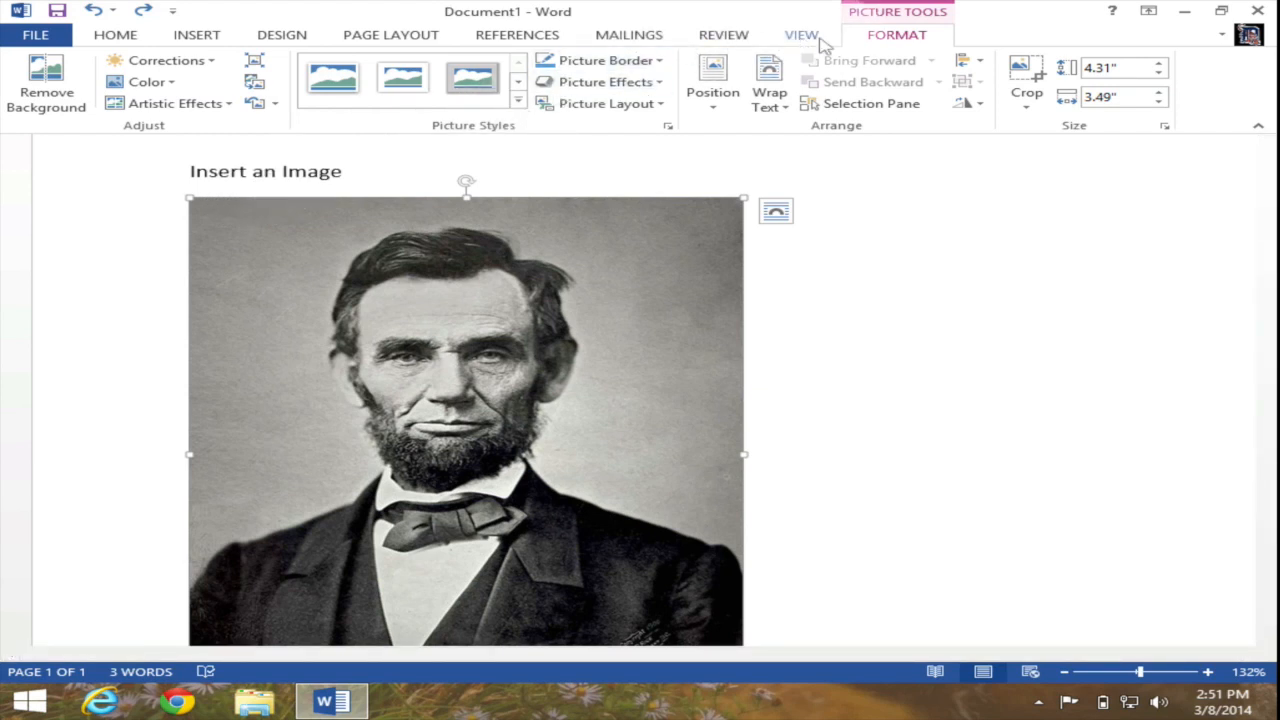
mouse_move(890, 15)
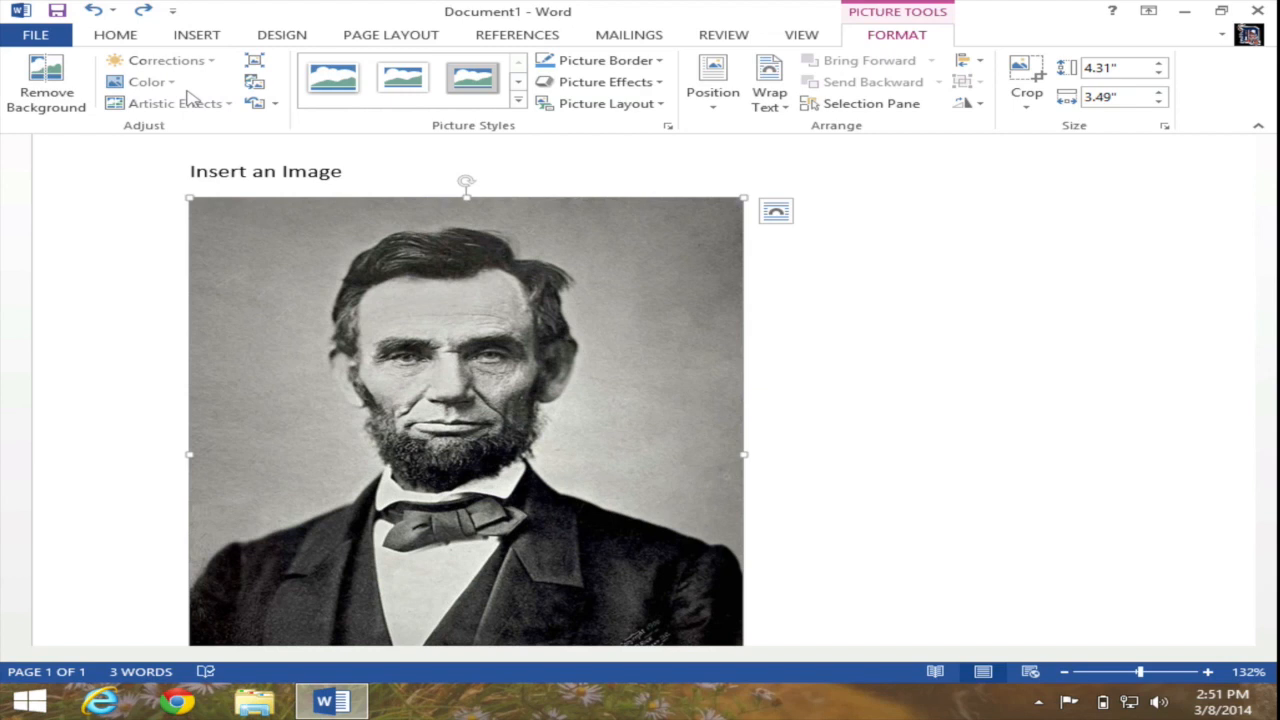
left_click(466, 78)
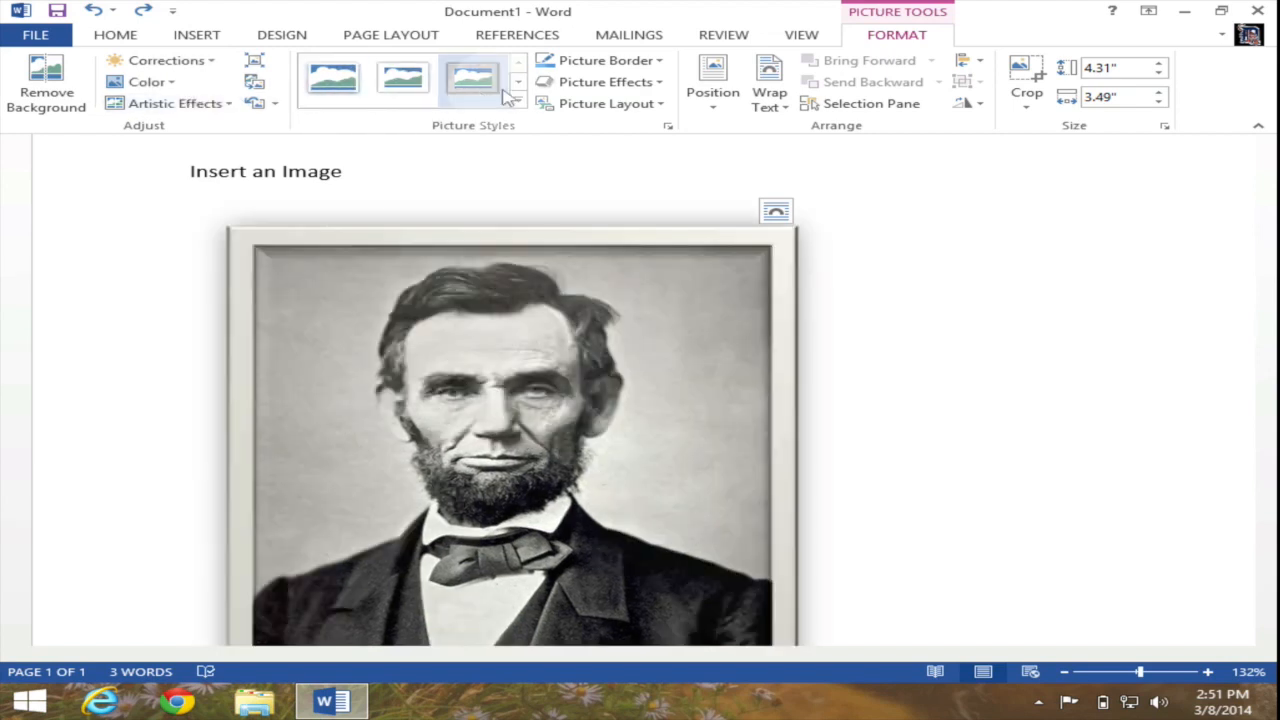
mouse_move(473, 80)
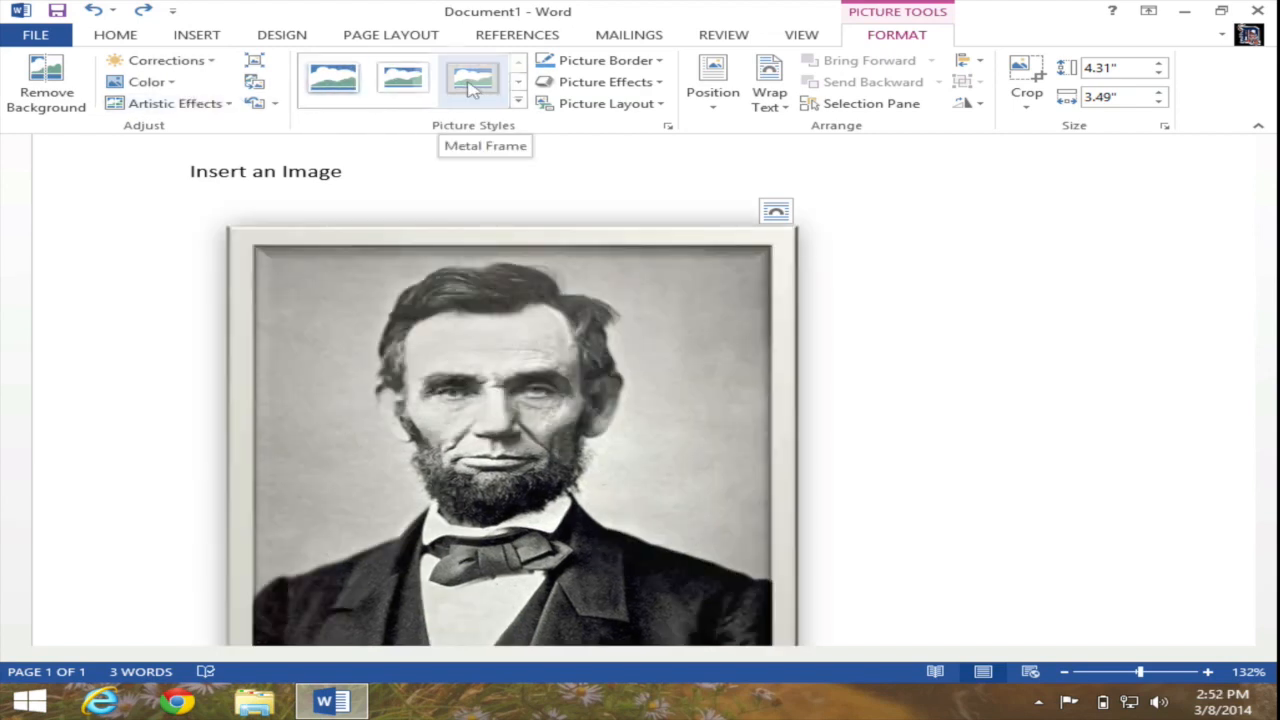
left_click(470, 78)
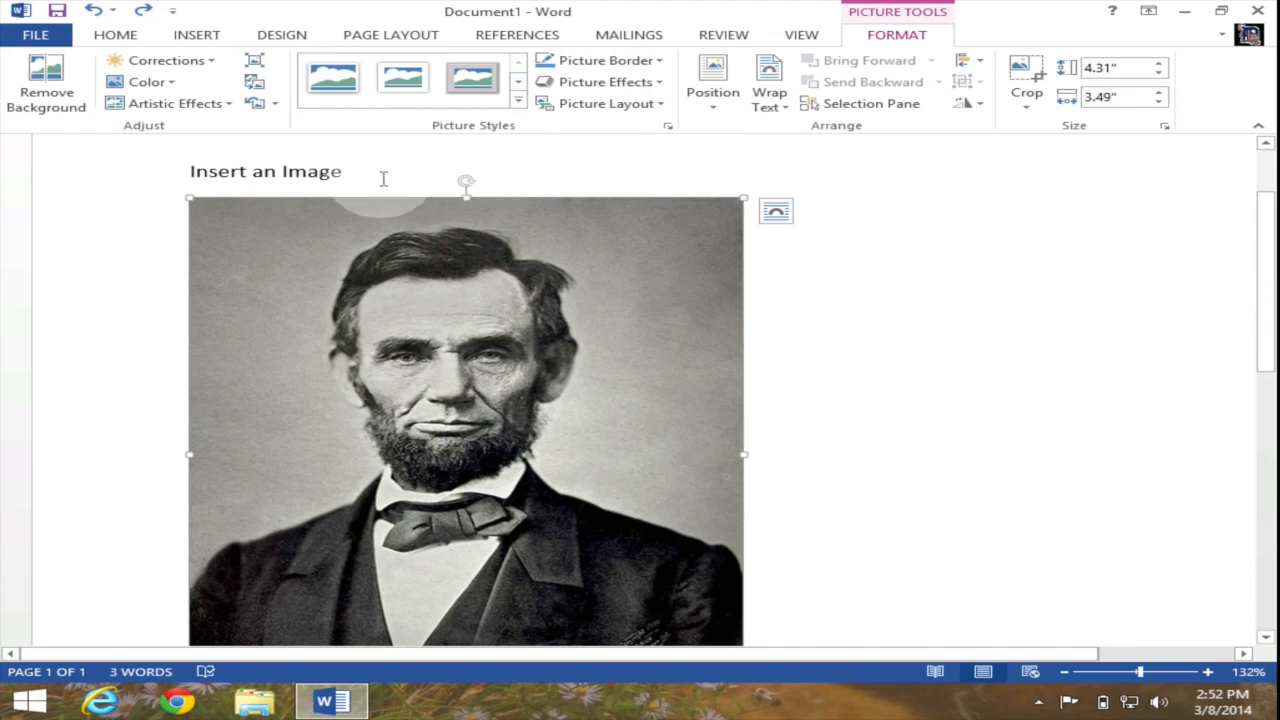
mouse_move(397, 228)
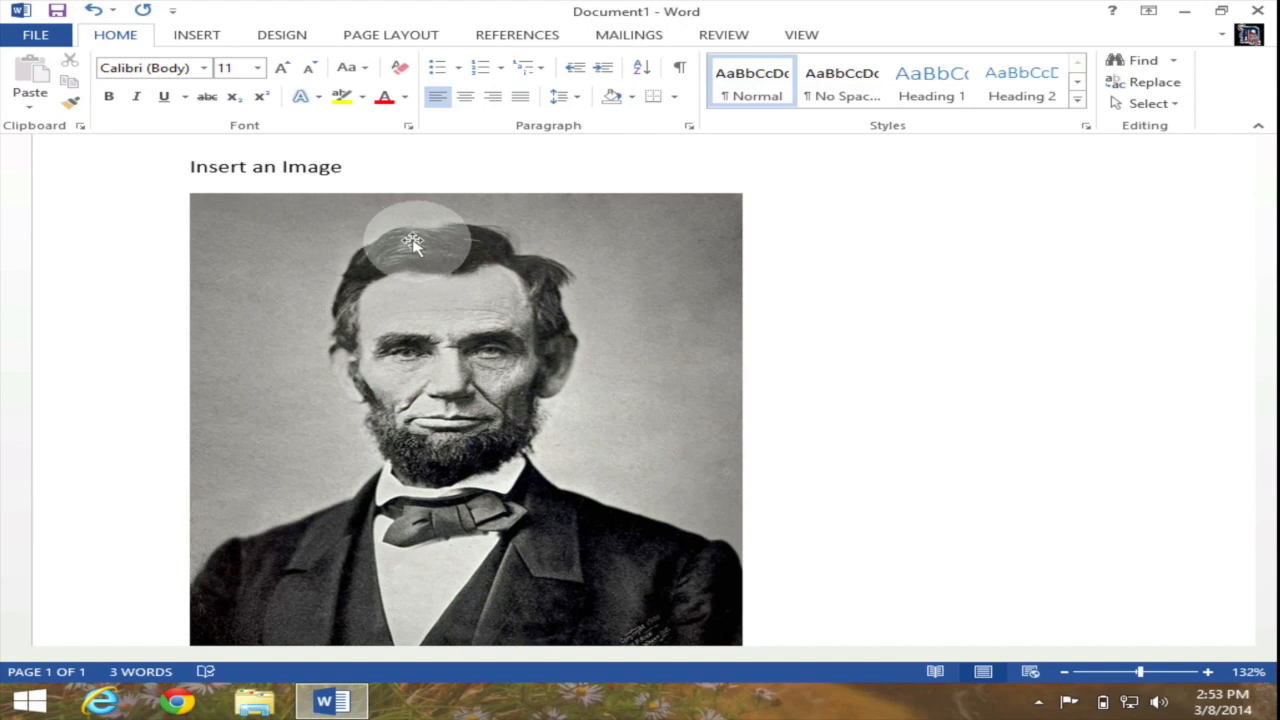
mouse_move(617, 408)
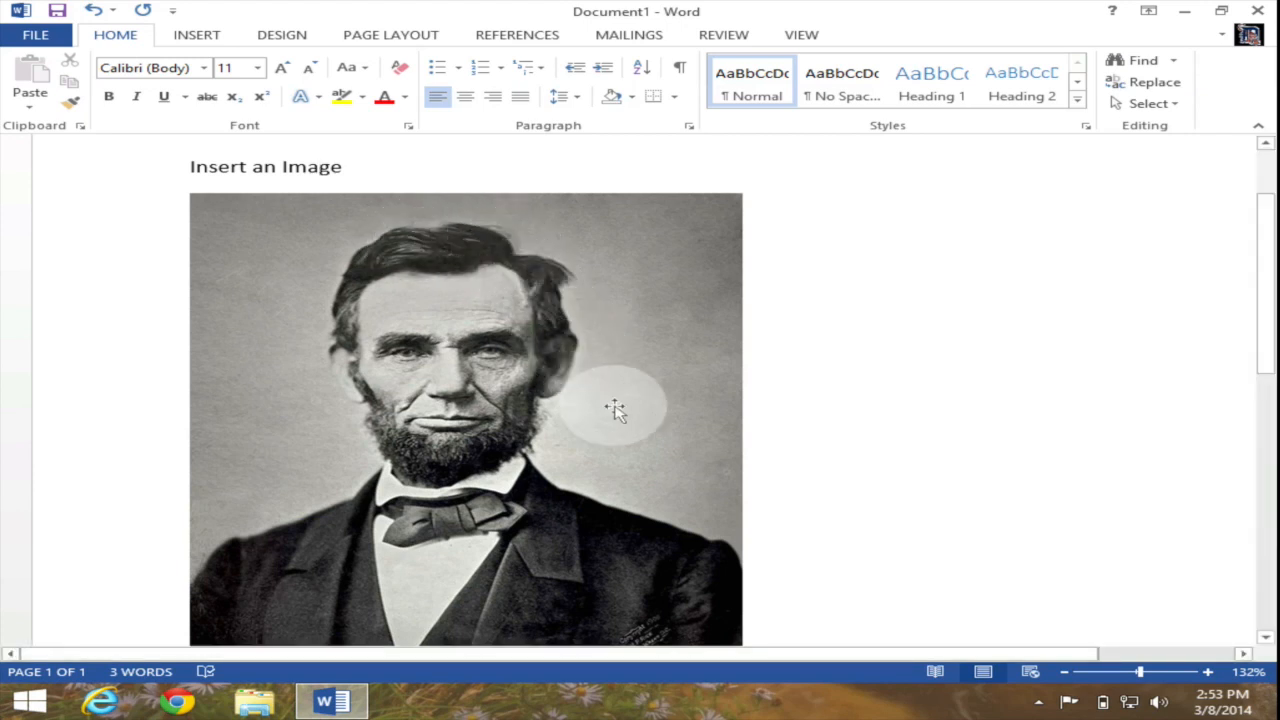
Select the Lincoln photo to bring up the Picture Tools Format tab
left_click(615, 405)
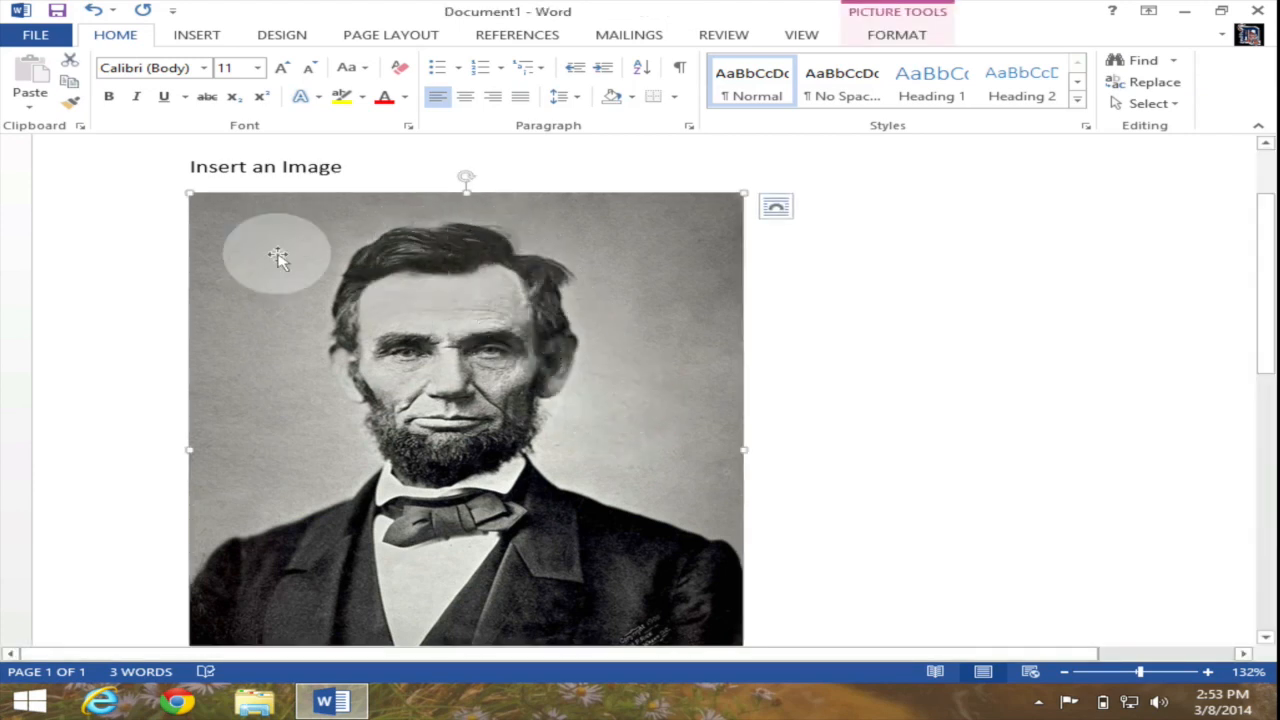
mouse_move(558, 187)
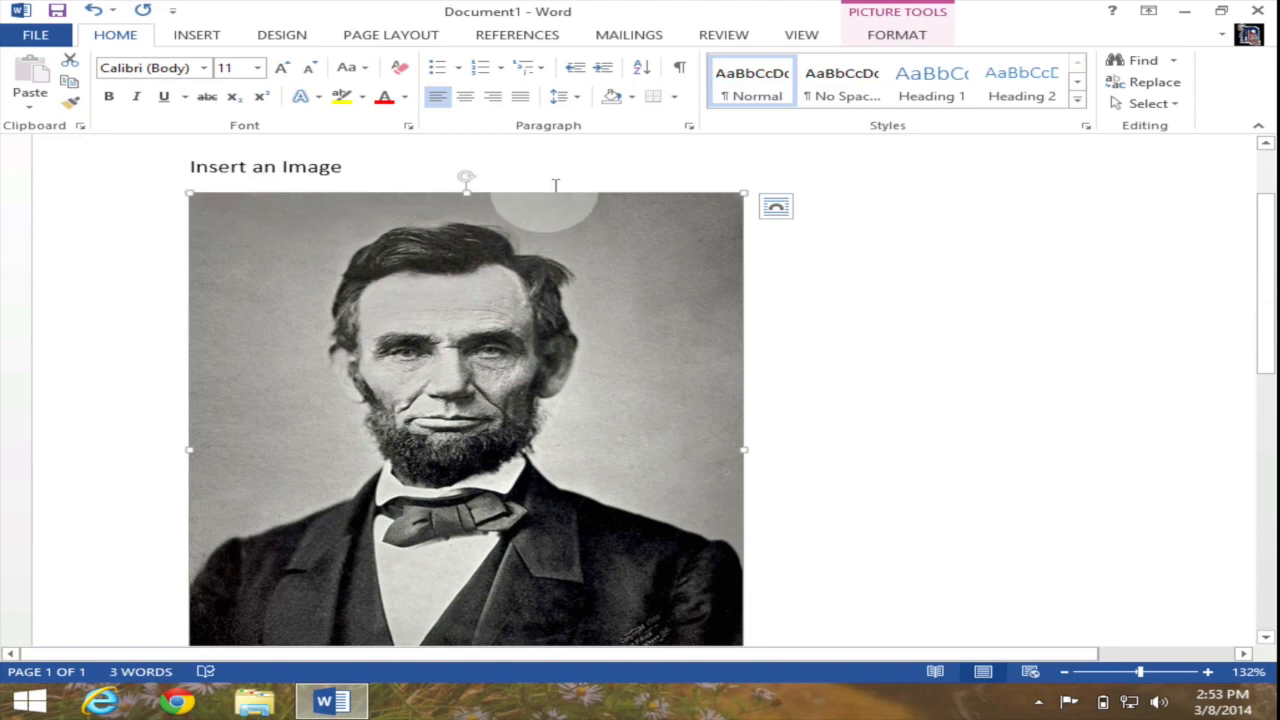
mouse_move(789, 28)
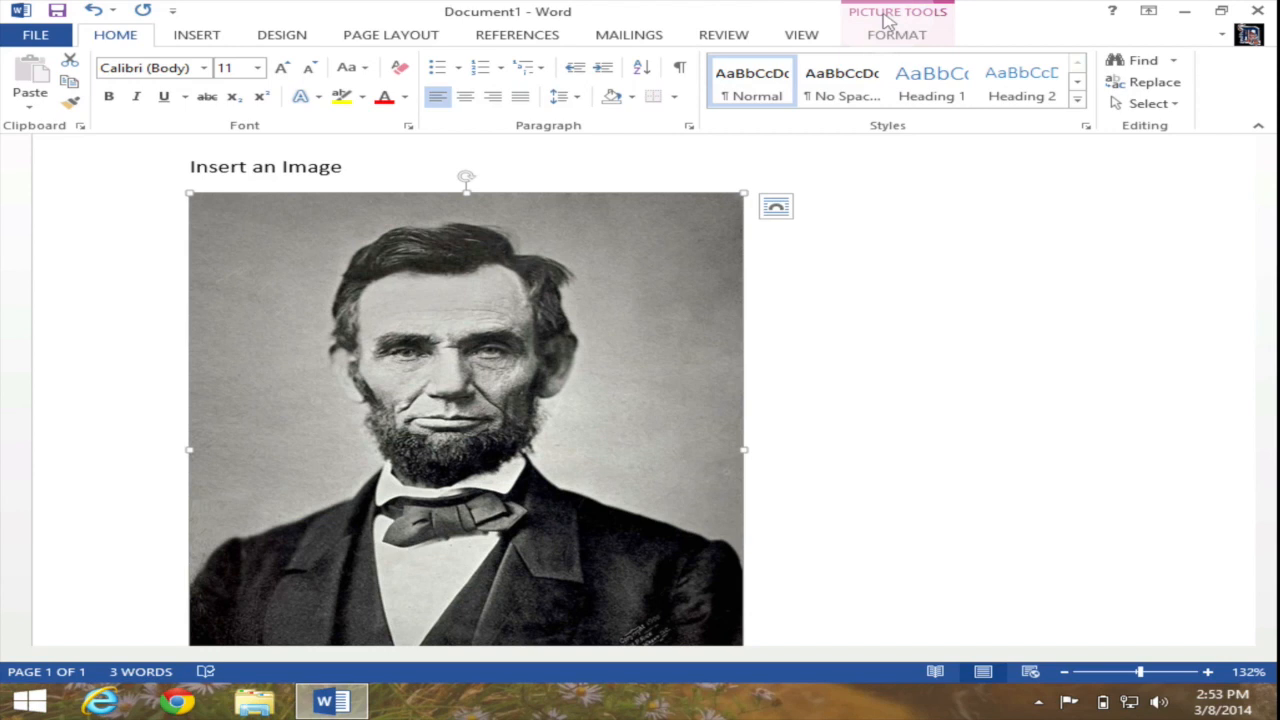
mouse_move(884, 40)
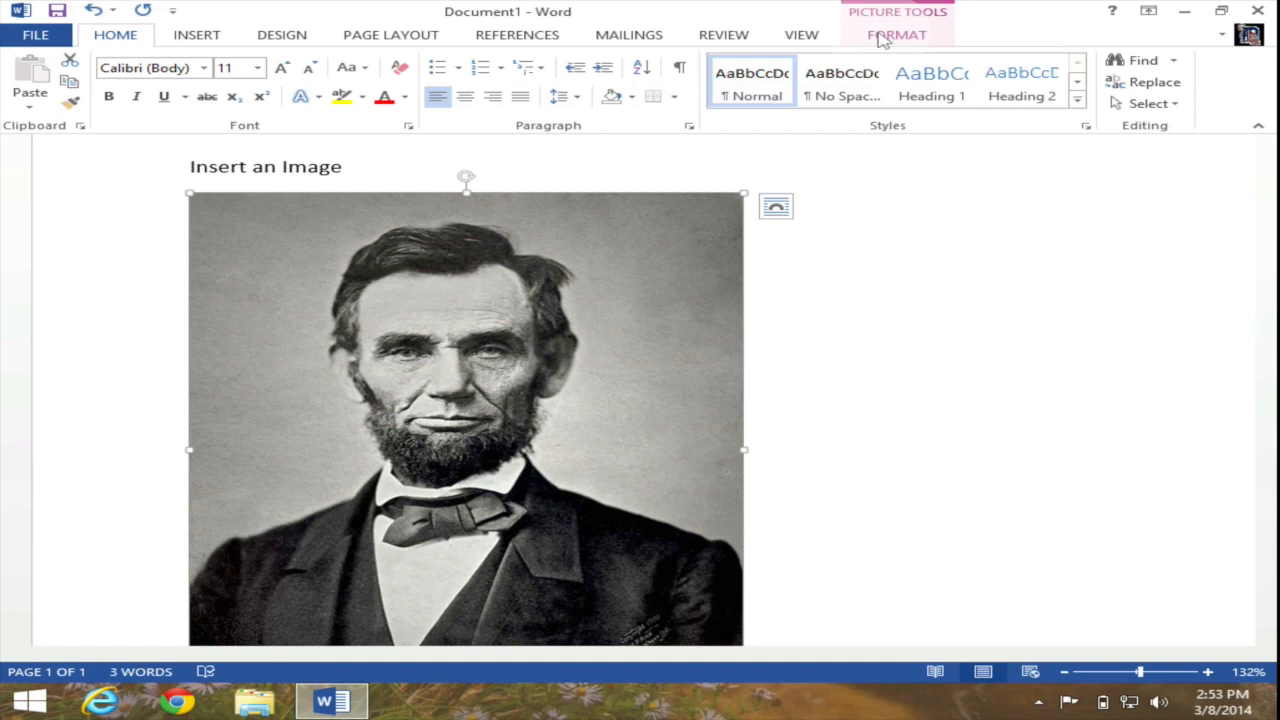
mouse_move(880, 37)
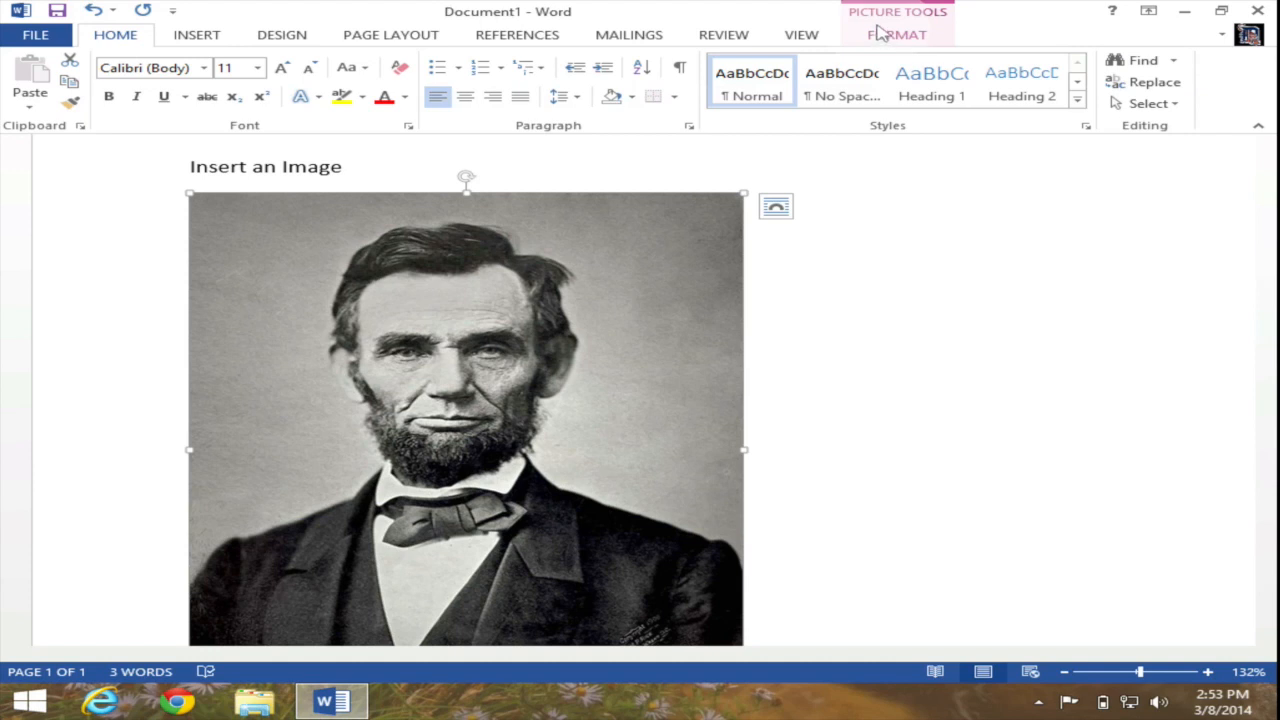
mouse_move(872, 30)
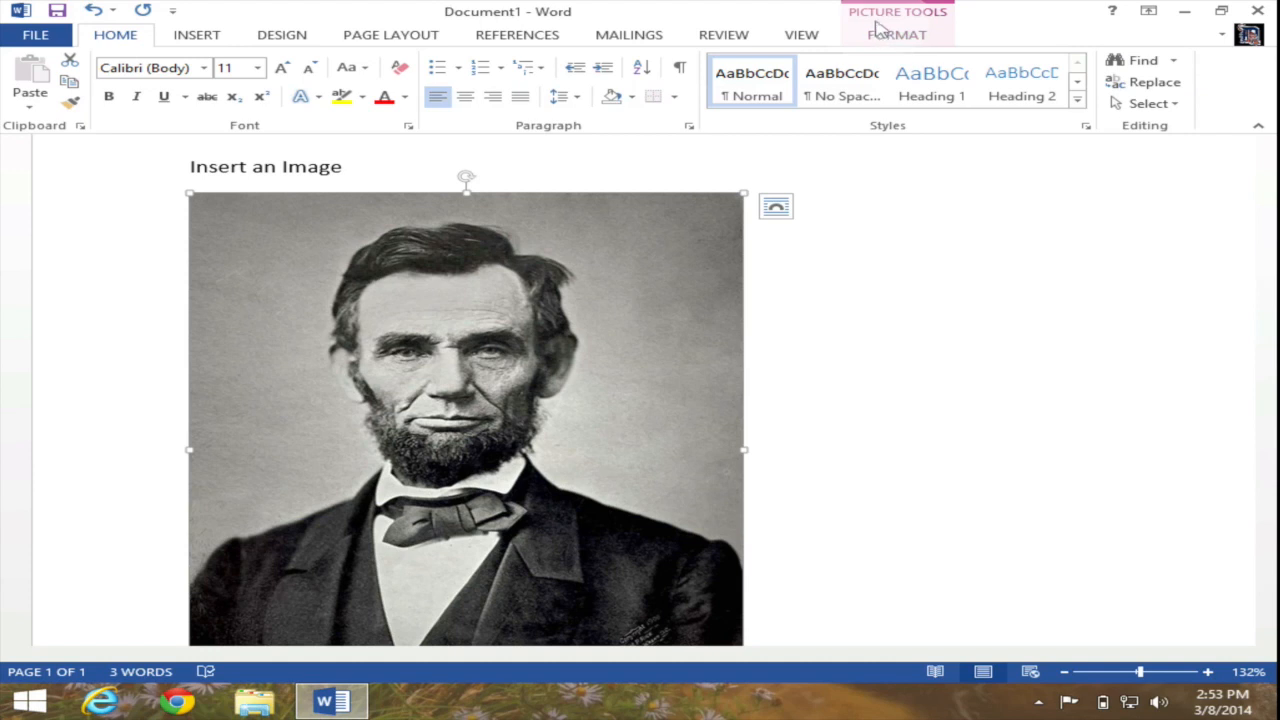